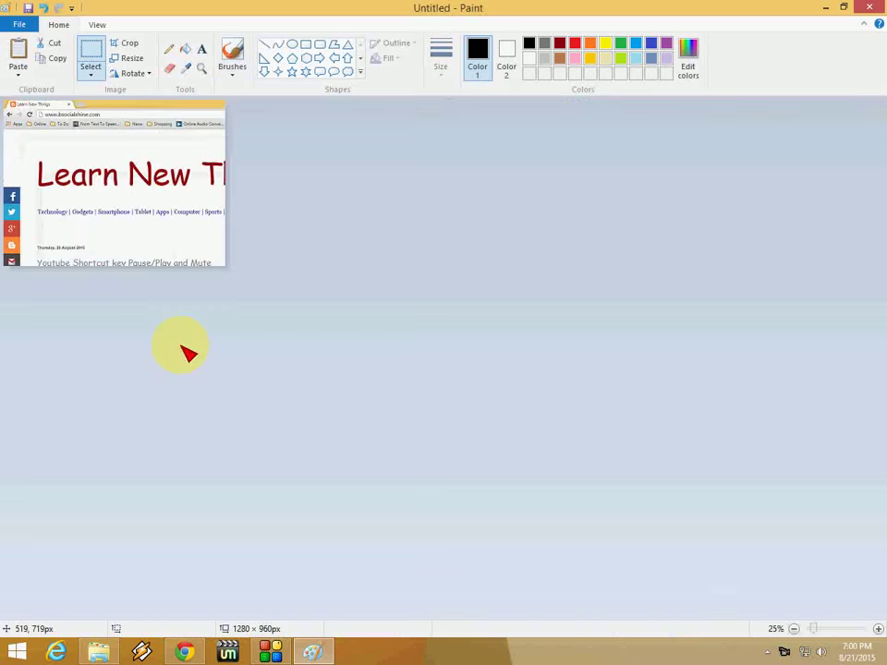
# Cancel the Save As dialog and close Paint, discarding the pasted screenshot.
pyautogui.click(19, 24)
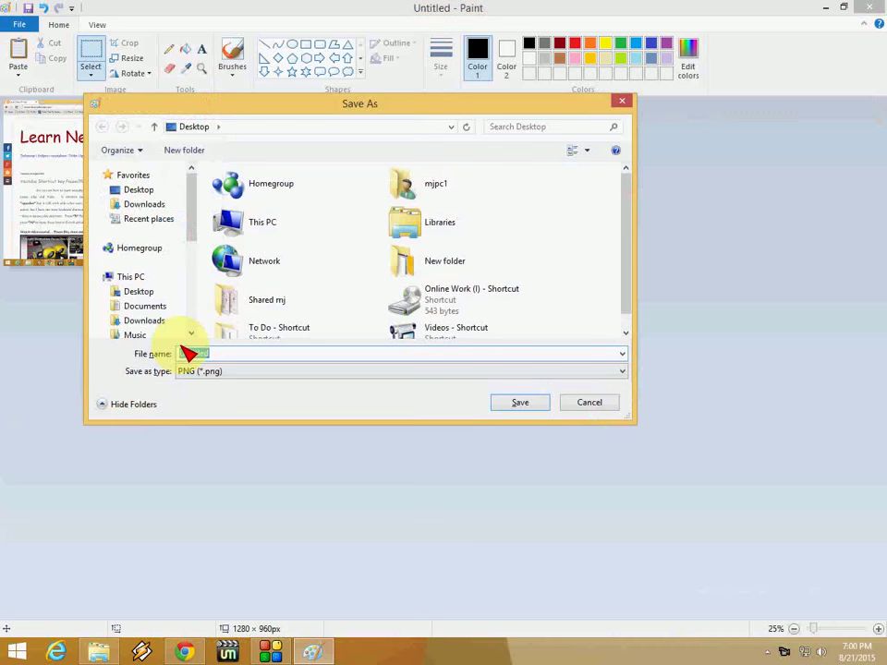
pyautogui.click(589, 402)
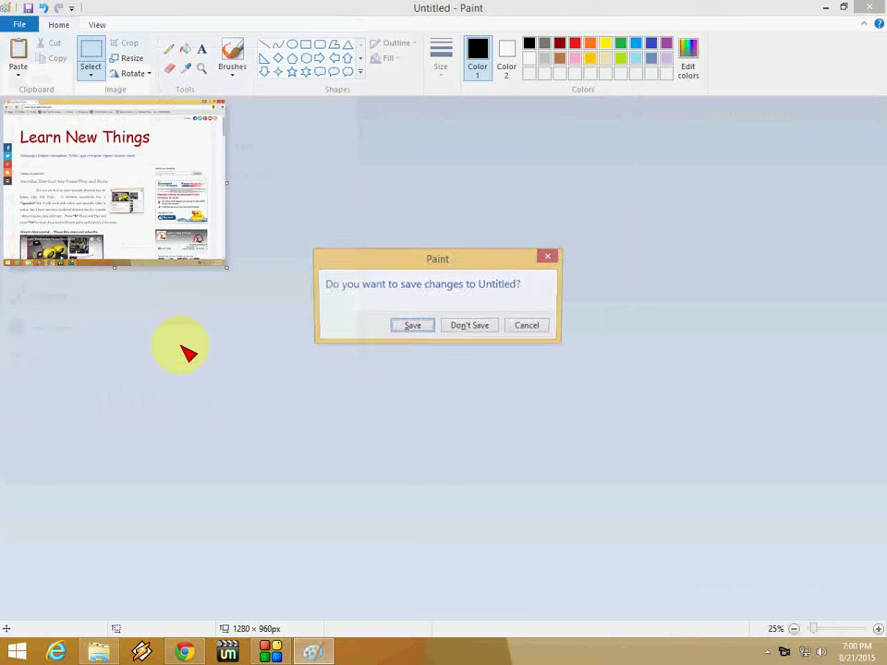
pyautogui.click(469, 325)
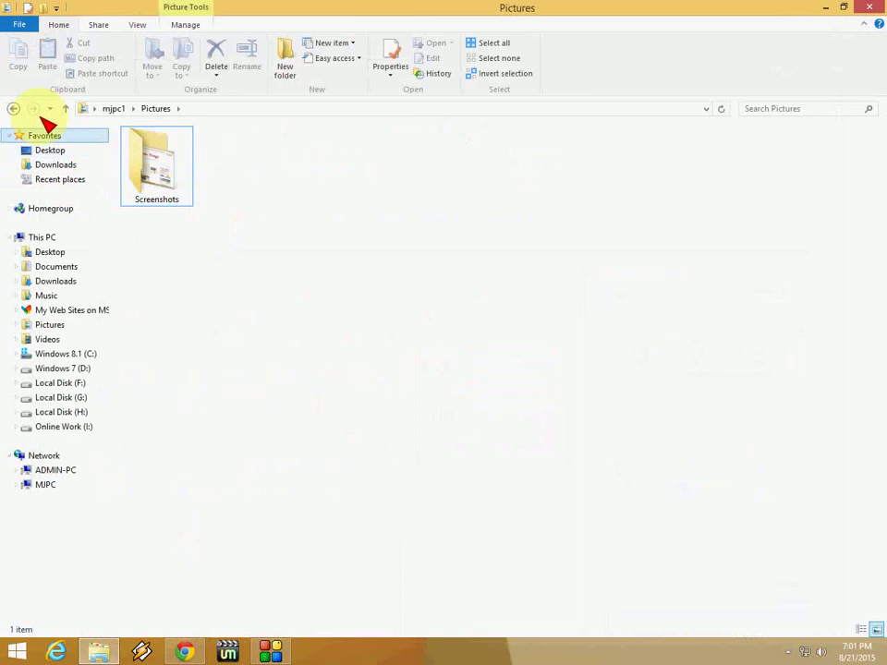
# Navigate from mjpc1 into Pictures > Screenshots and right-click the Screenshot (6) file.
pyautogui.click(13, 108)
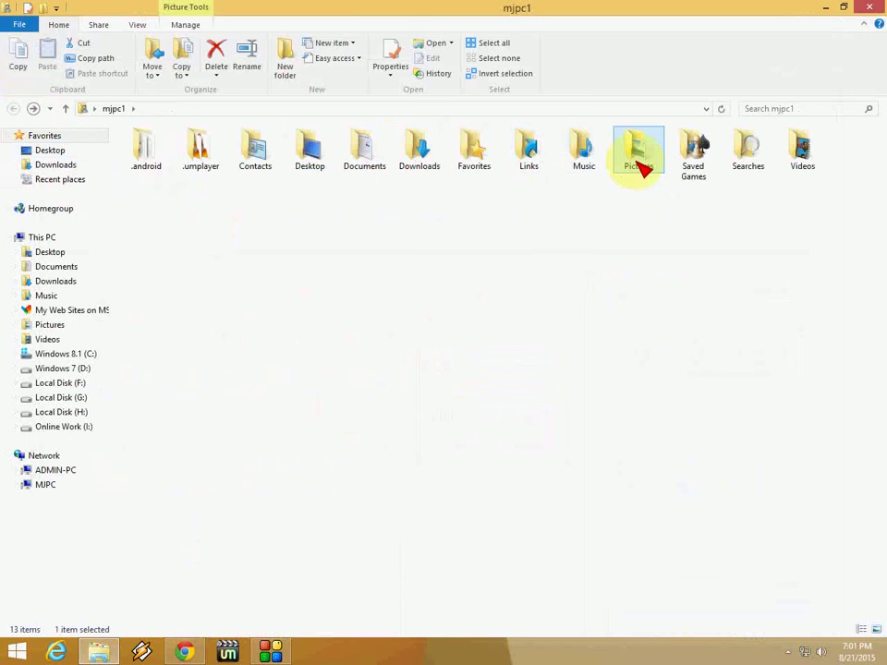
pyautogui.doubleClick(637, 153)
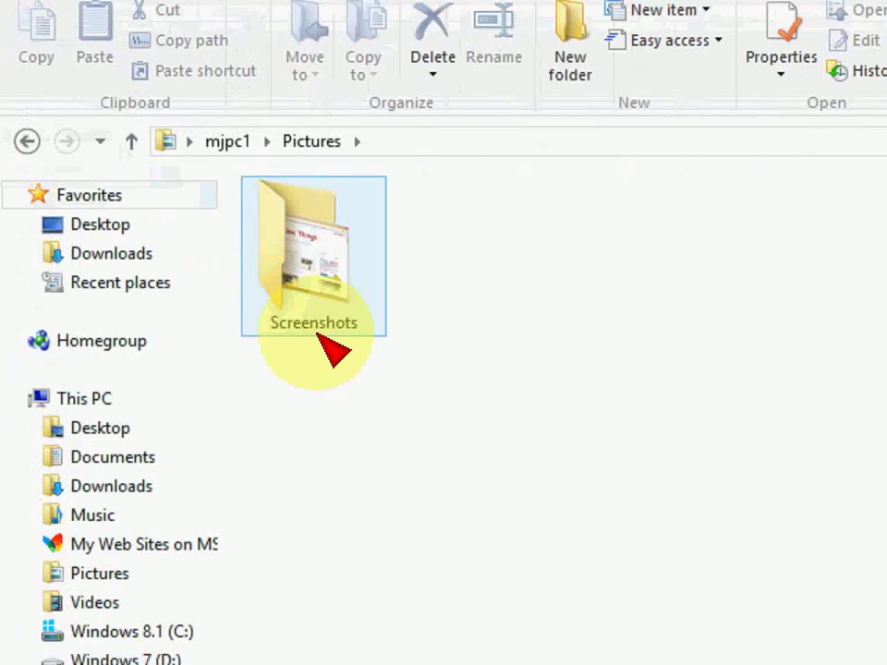
pyautogui.doubleClick(313, 255)
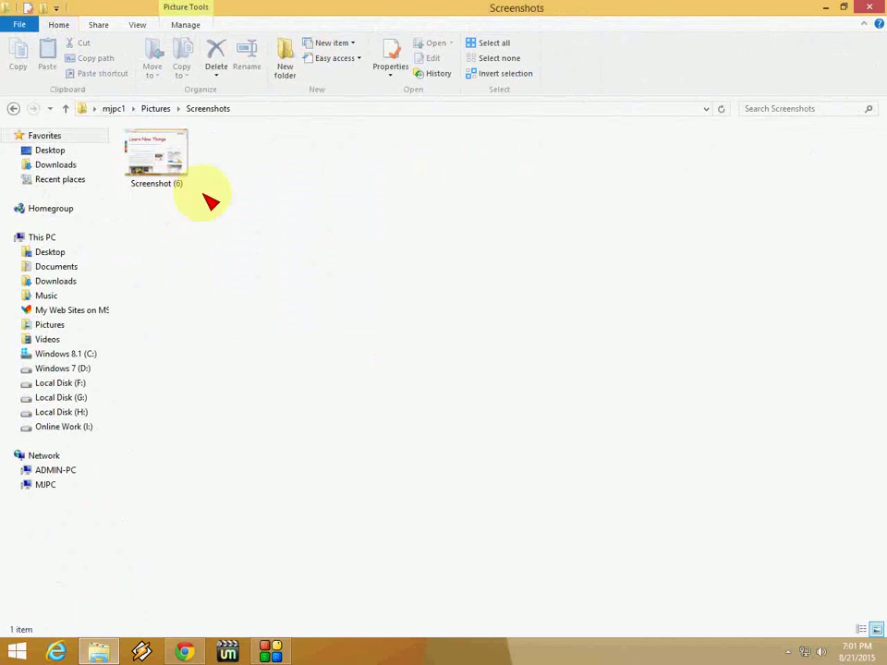
pyautogui.rightClick(208, 204)
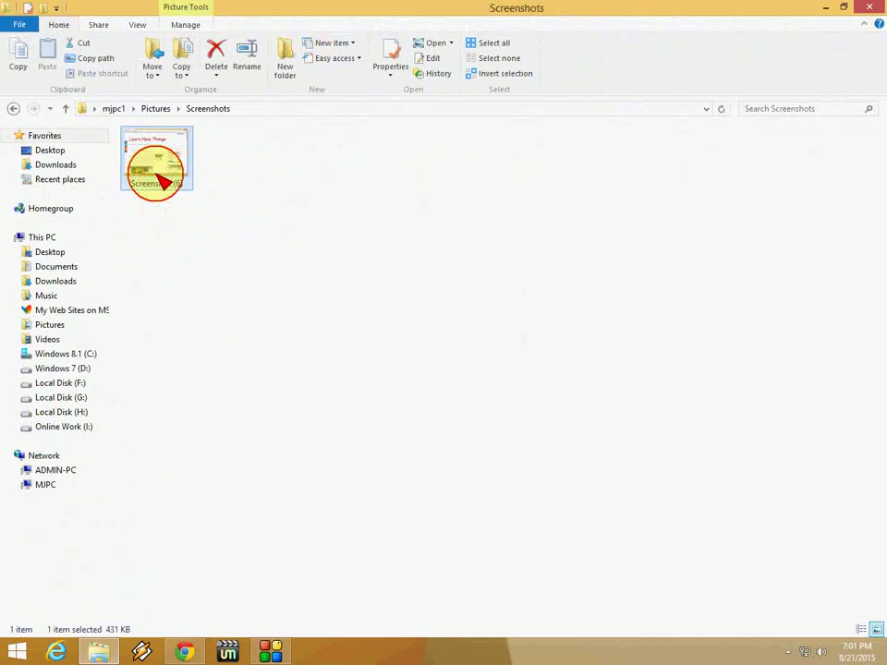
pyautogui.doubleClick(156, 162)
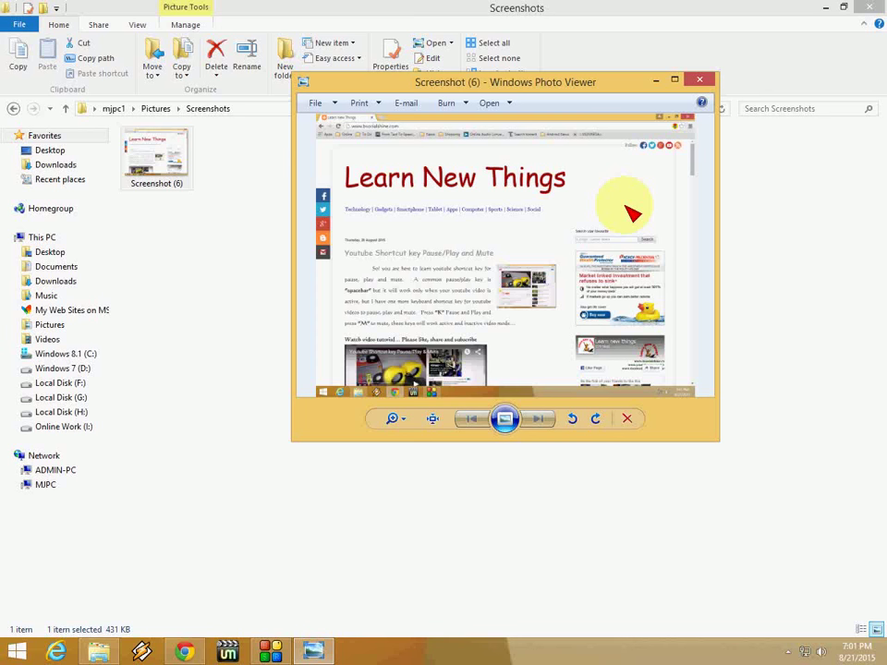
pyautogui.click(699, 79)
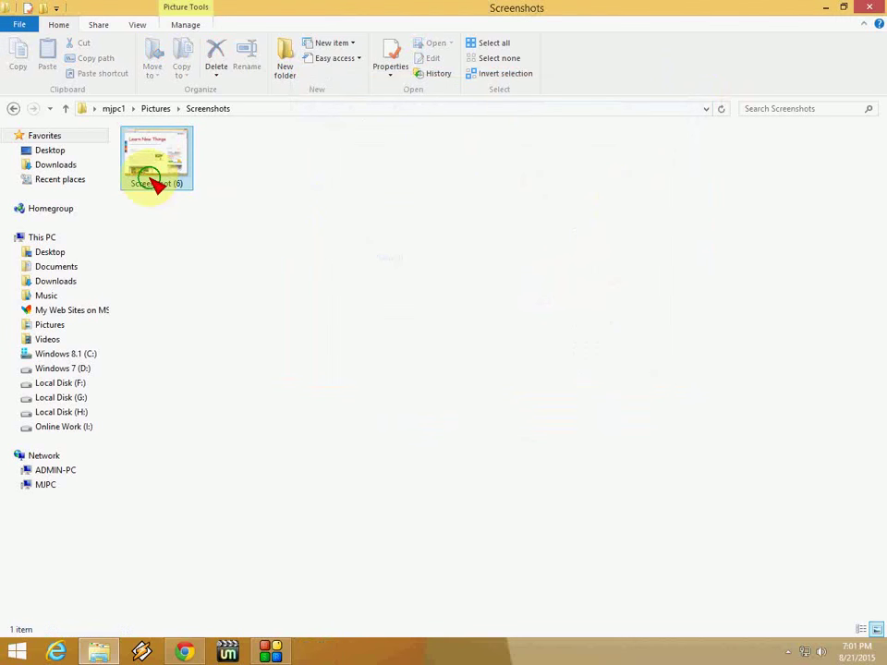
pyautogui.rightClick(156, 162)
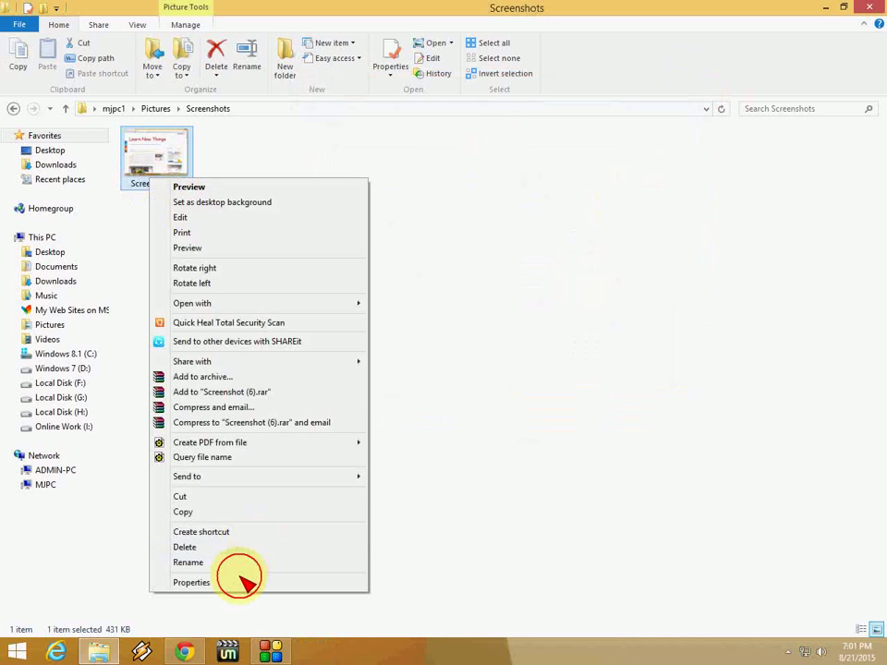
pyautogui.click(192, 582)
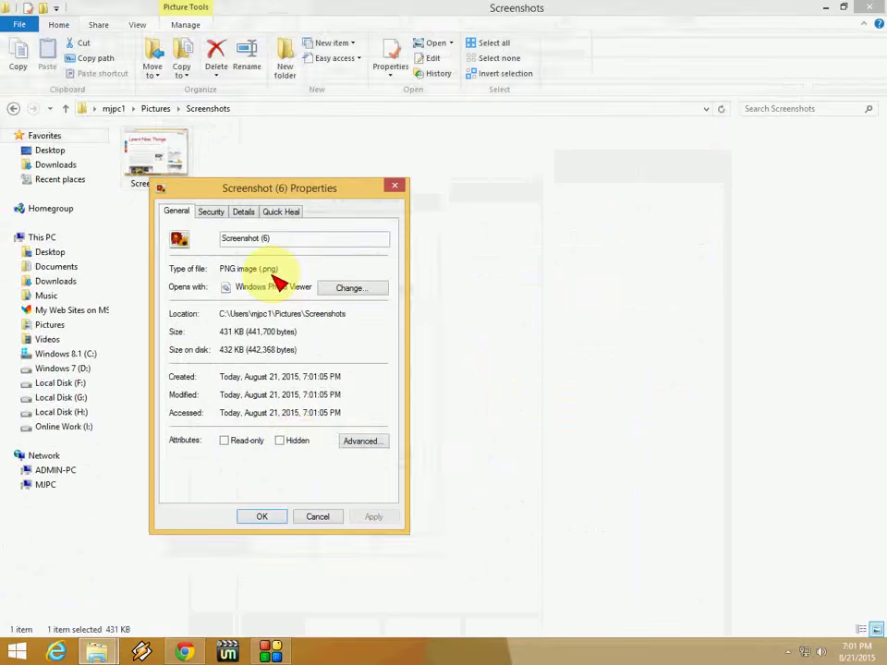
pyautogui.click(317, 516)
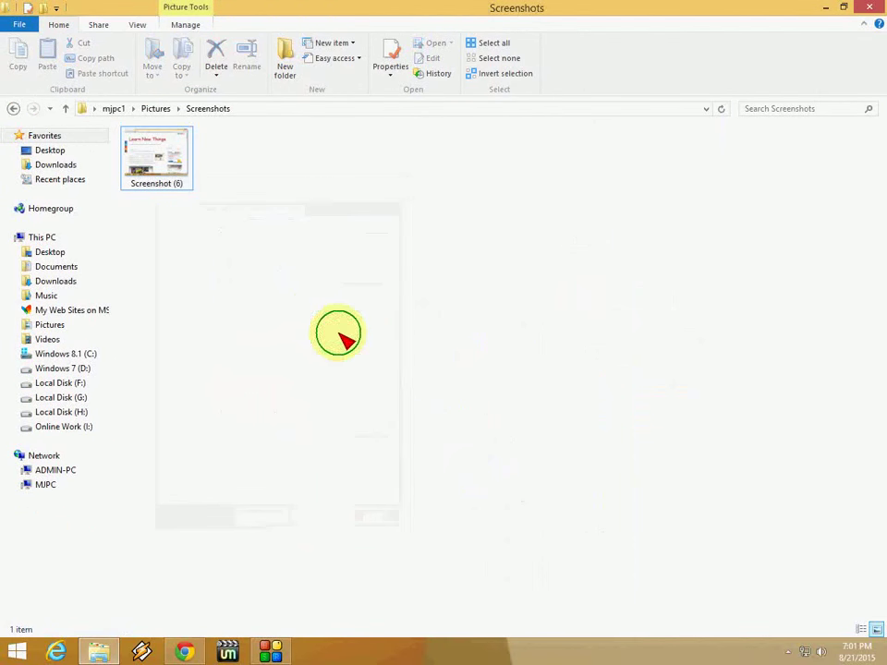